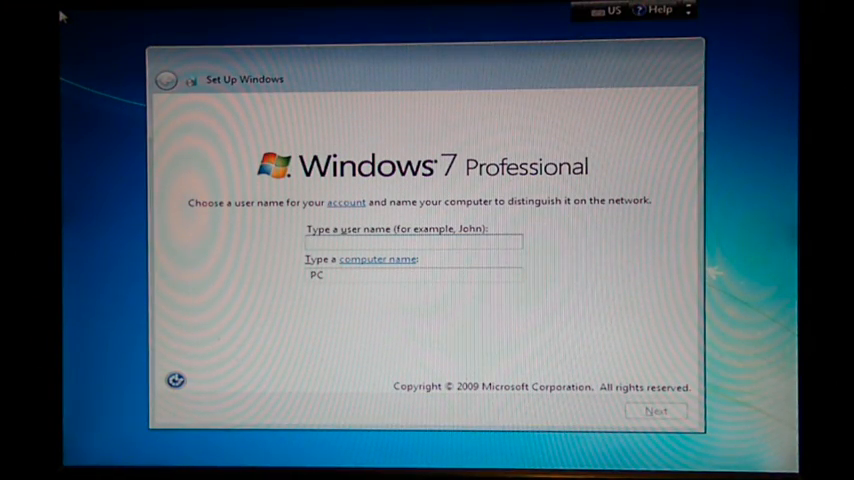
# Enter user name 'Hack' so the computer is named 'Hack-PC', and continue.
pyautogui.click(413, 243)
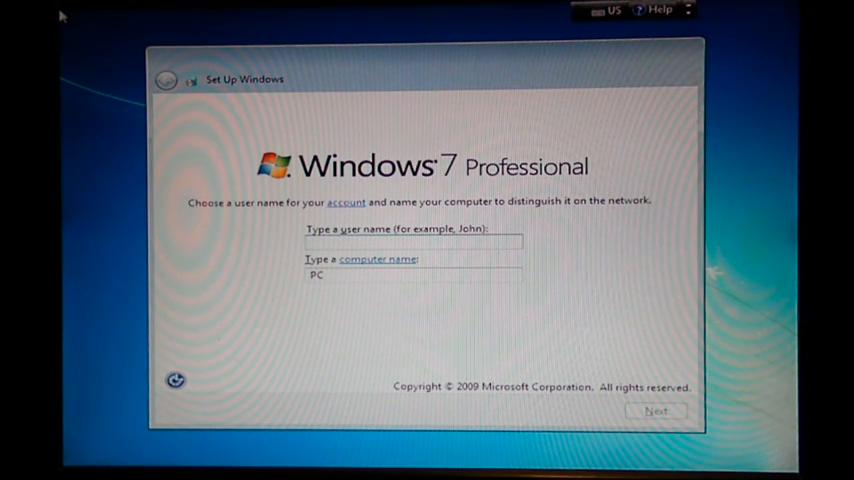
pyautogui.write('H')
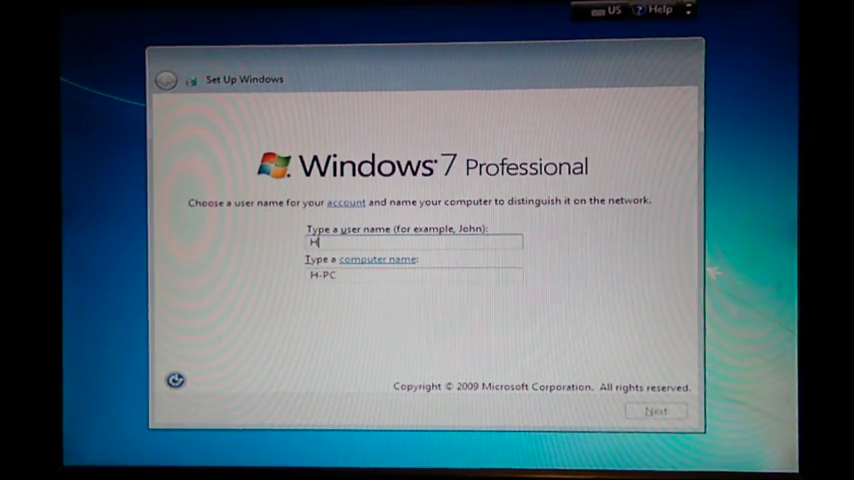
pyautogui.write('ack')
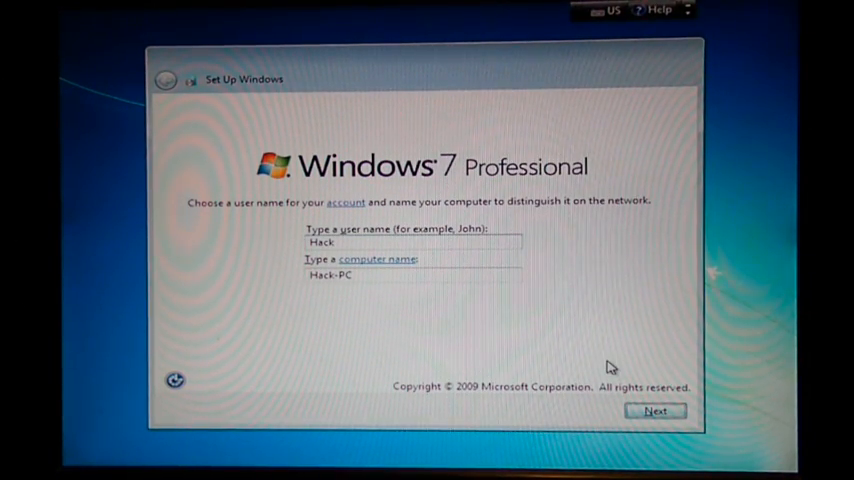
pyautogui.click(657, 411)
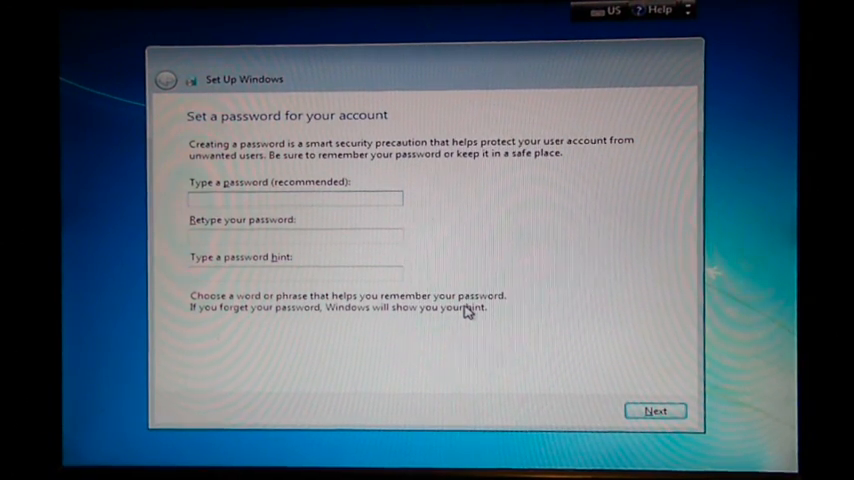
# Set the account password with hint 'first letter on keyboard' and continue.
pyautogui.write('•')
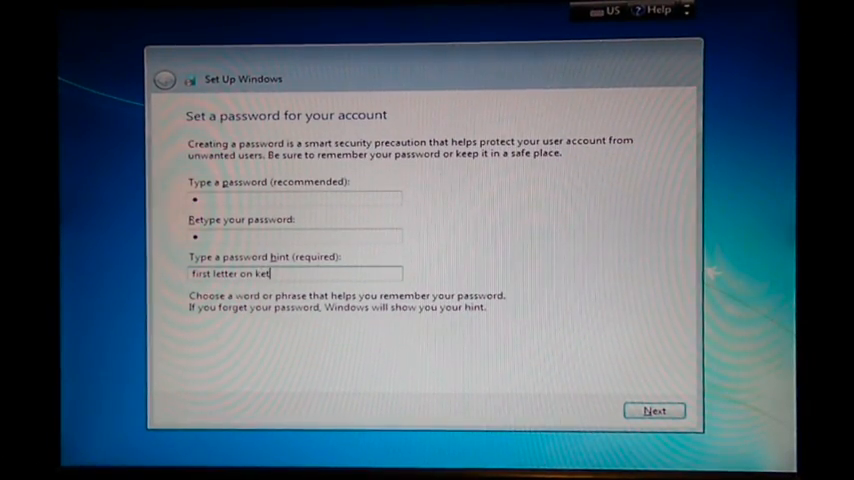
pyautogui.write('board')
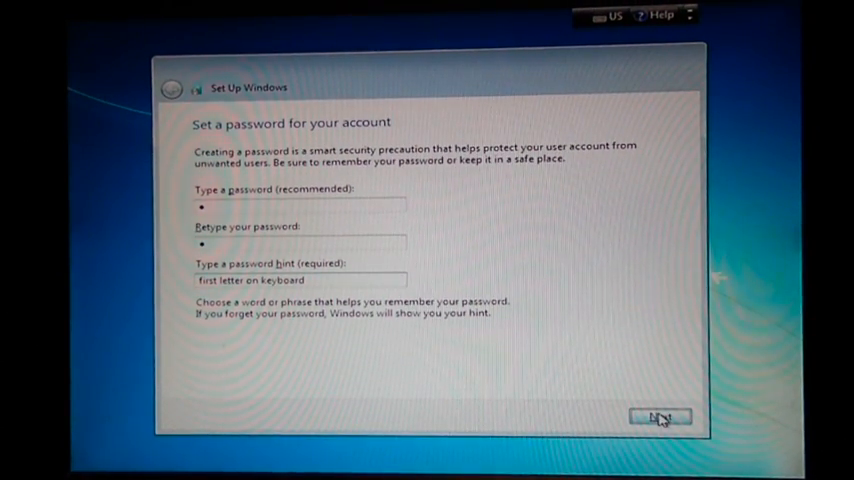
pyautogui.click(662, 417)
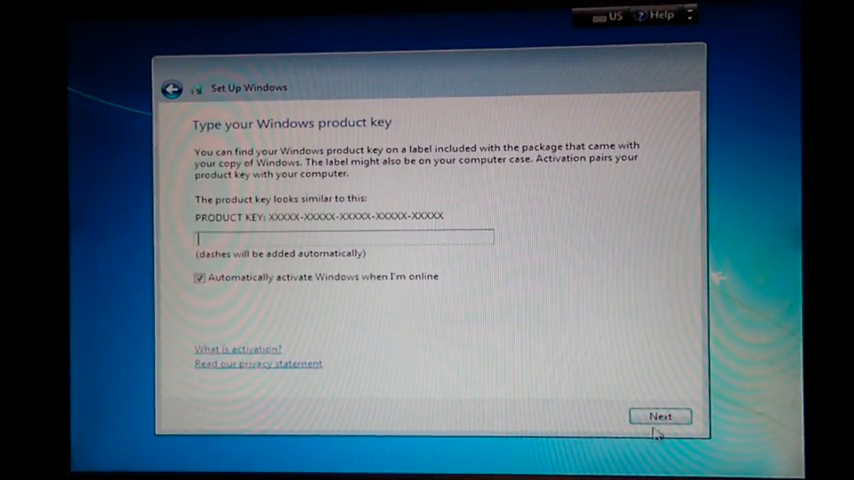
# Leave the product key blank and get past the update protection choice.
pyautogui.click(661, 416)
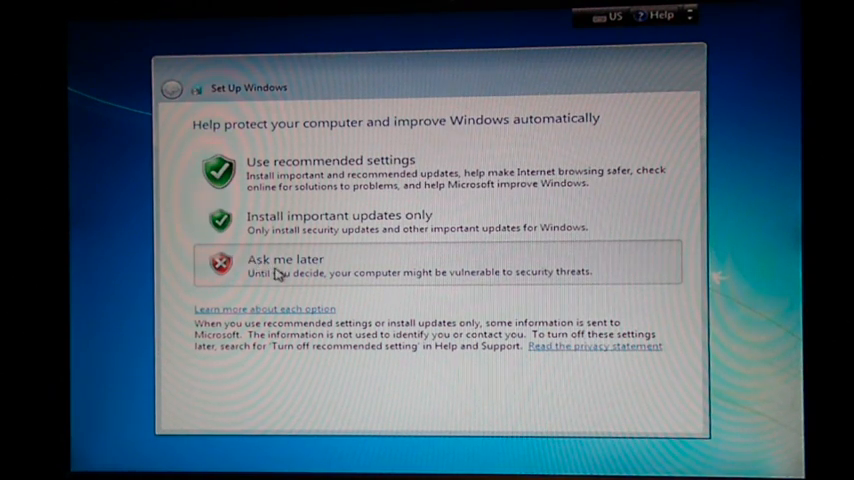
pyautogui.click(285, 264)
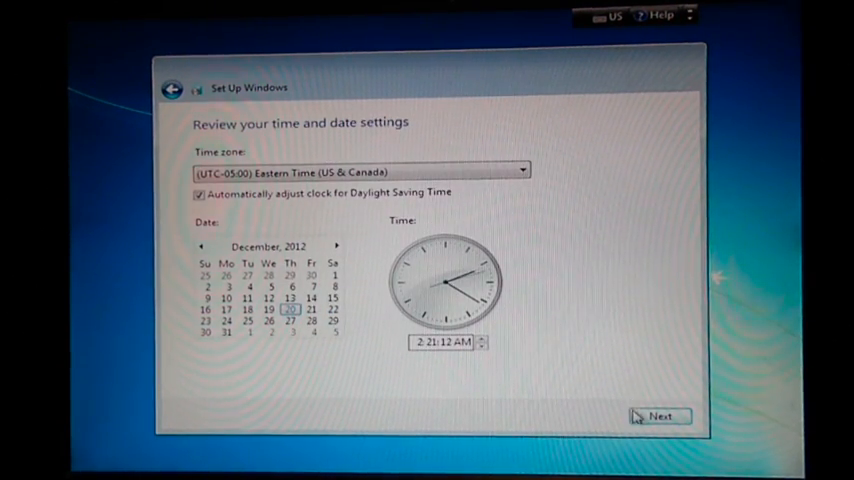
# Keep the Eastern Time (US & Canada) time zone and date settings.
pyautogui.click(667, 416)
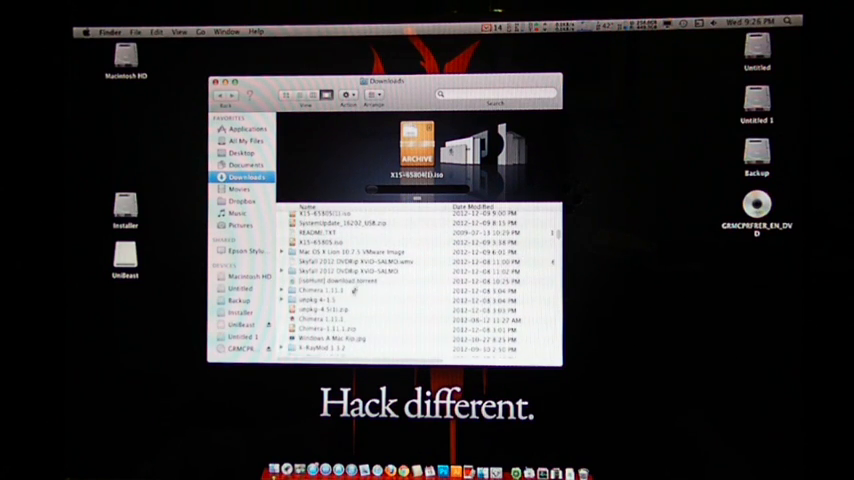
# Select the Chimera 1.11.1 package in the Finder Downloads folder.
pyautogui.click(320, 320)
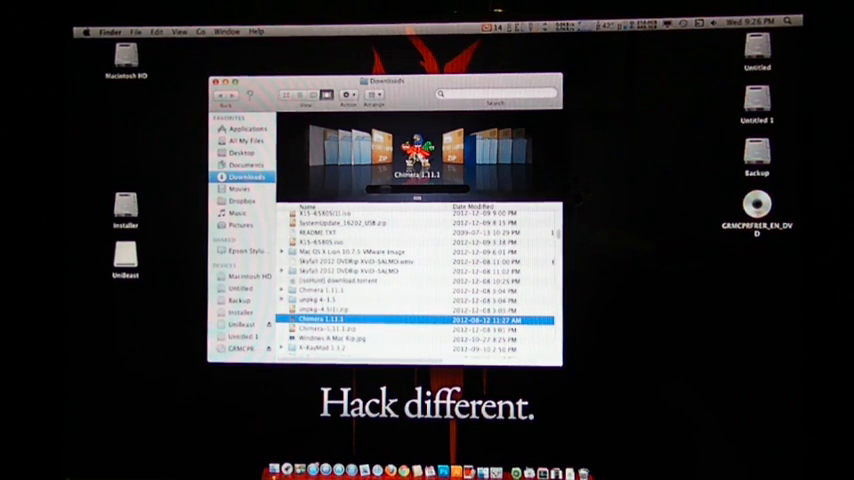
# Run the Chimera 1.11.1 installer on Macintosh HD, accept the license, and close it.
pyautogui.doubleClick(330, 320)
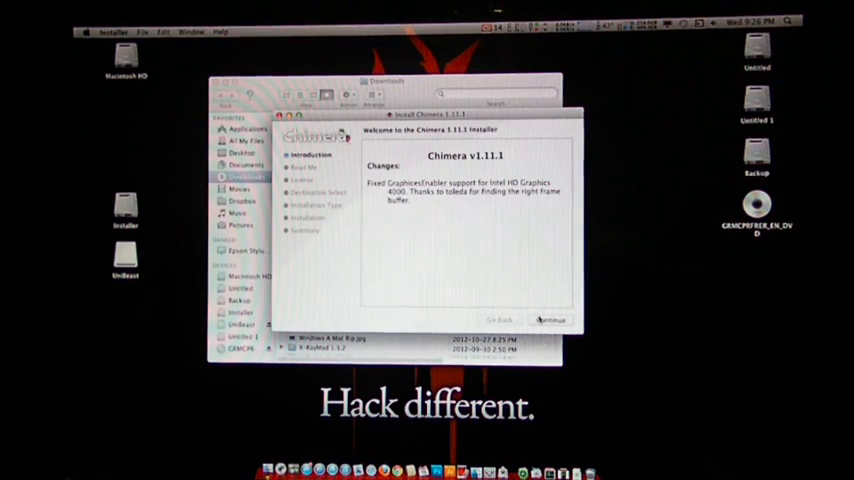
pyautogui.click(551, 320)
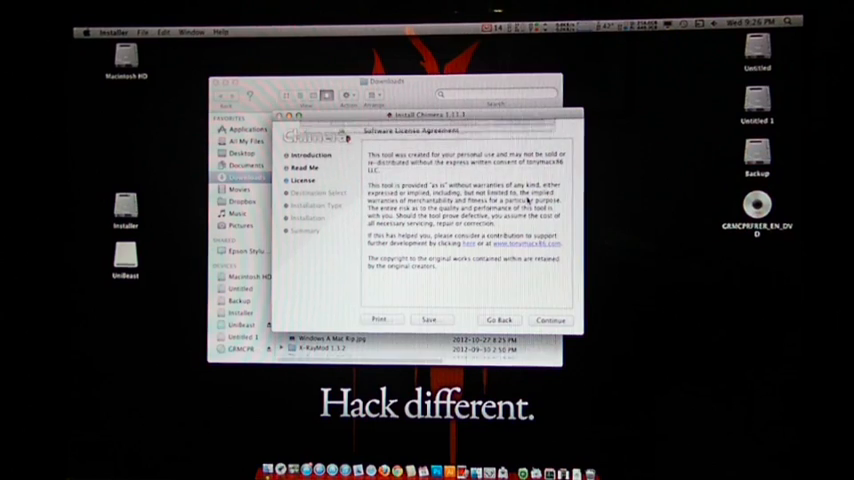
pyautogui.click(550, 319)
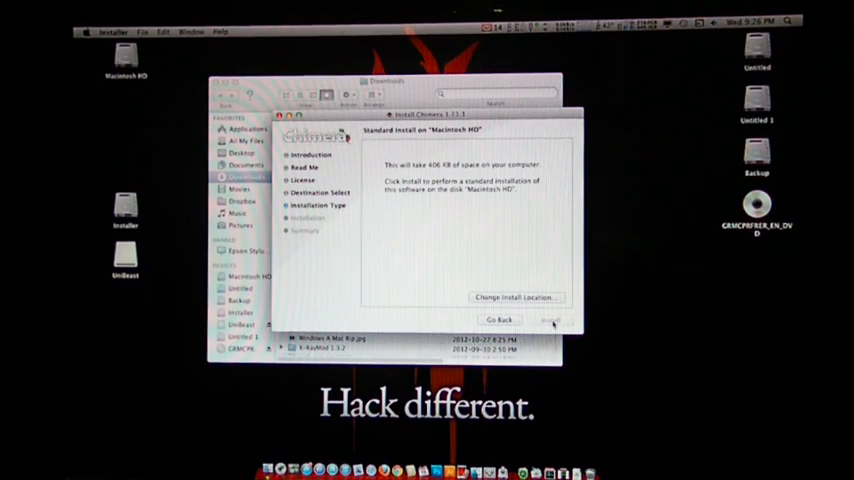
pyautogui.click(550, 320)
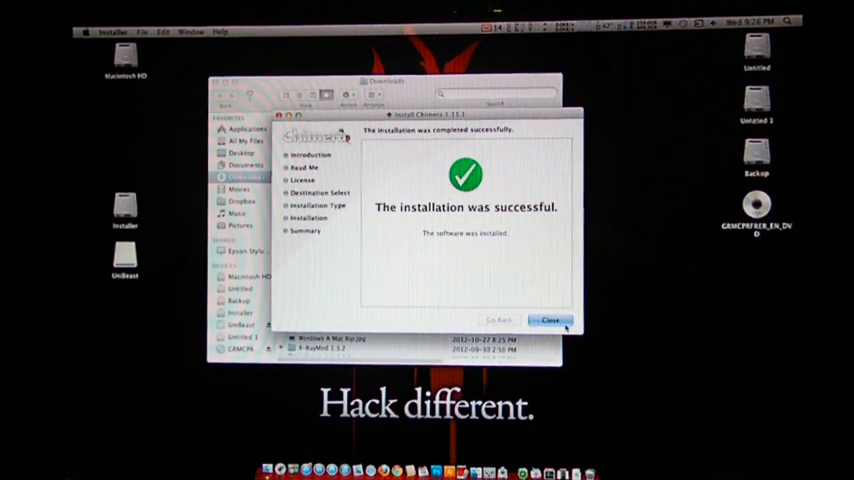
pyautogui.click(551, 320)
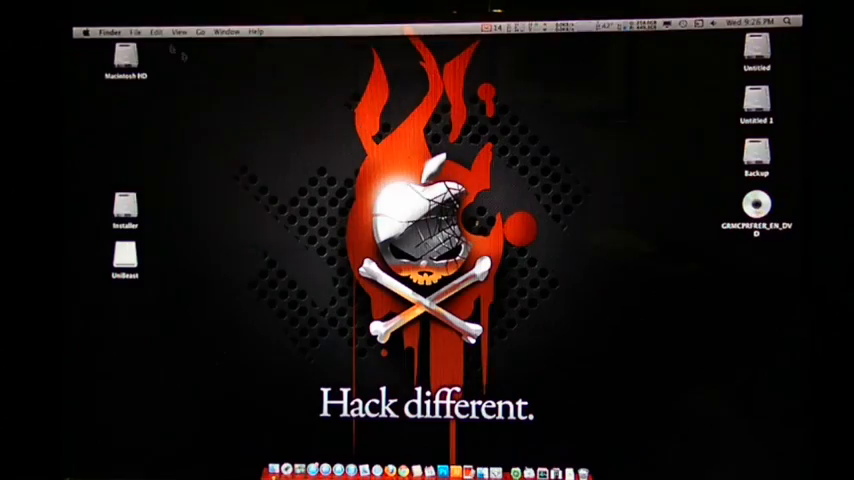
pyautogui.click(94, 33)
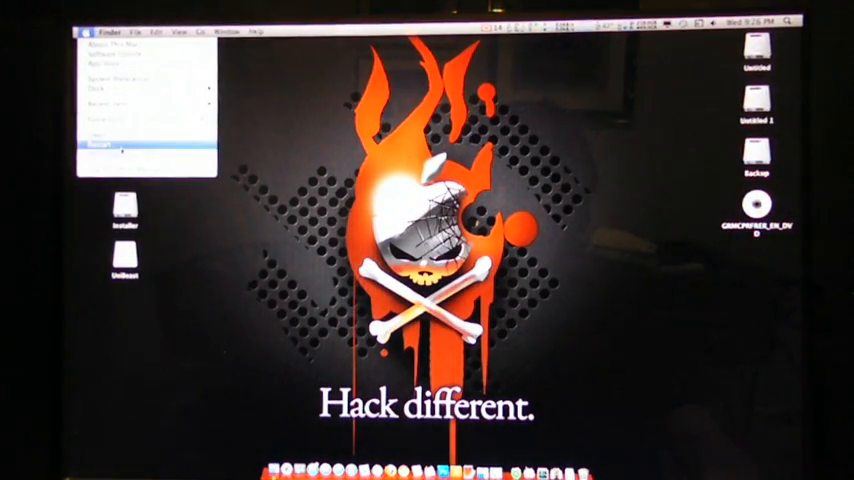